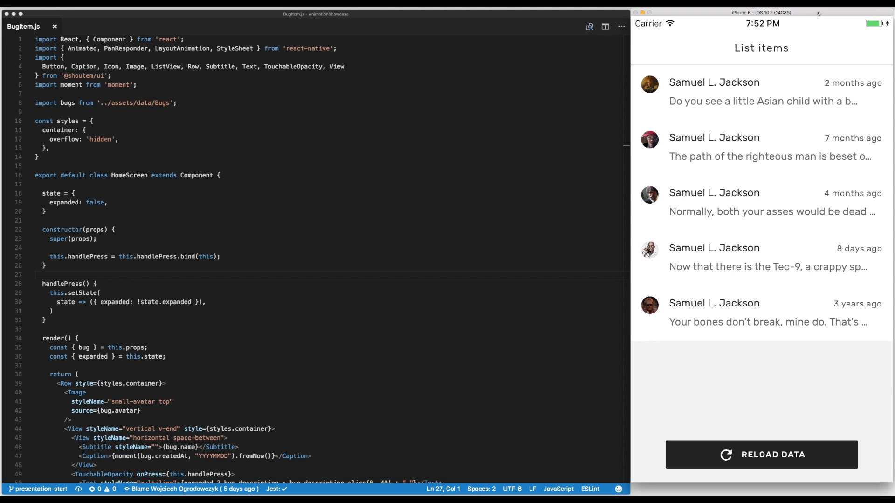
pyautogui.moveTo(767, 247)
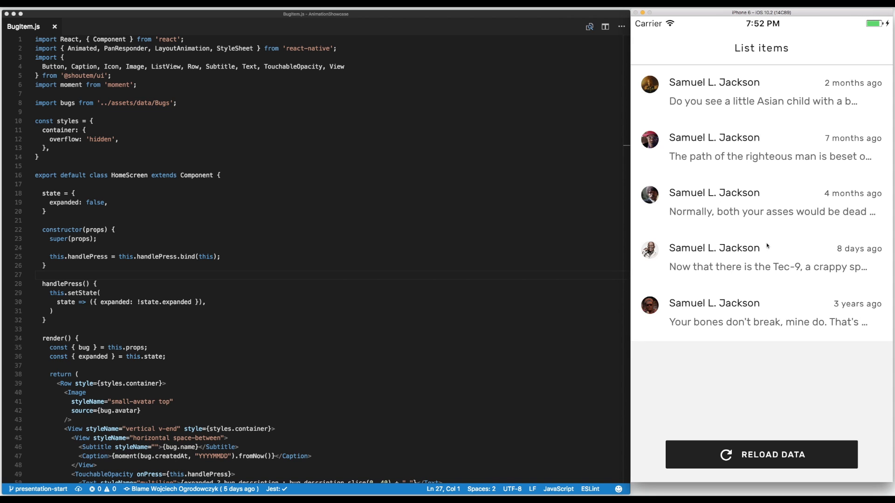
pyautogui.moveTo(736, 161)
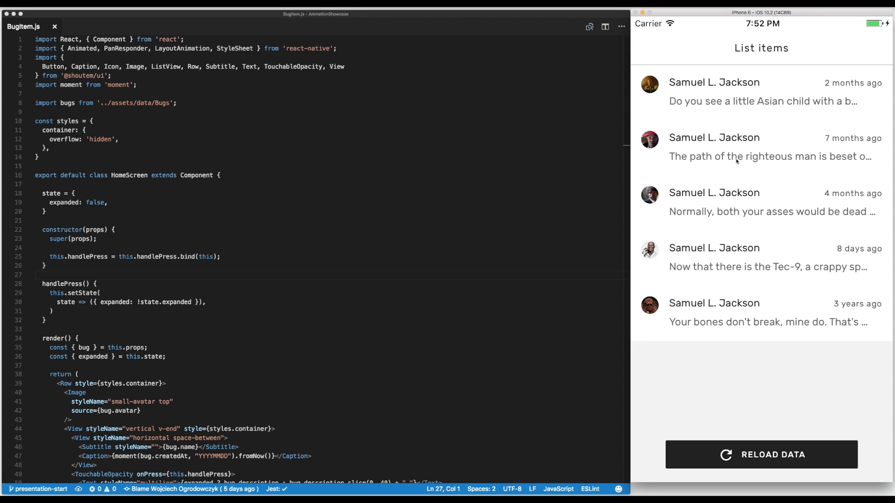
# - Tap the second list item in the simulator to expand its full quote
pyautogui.click(763, 156)
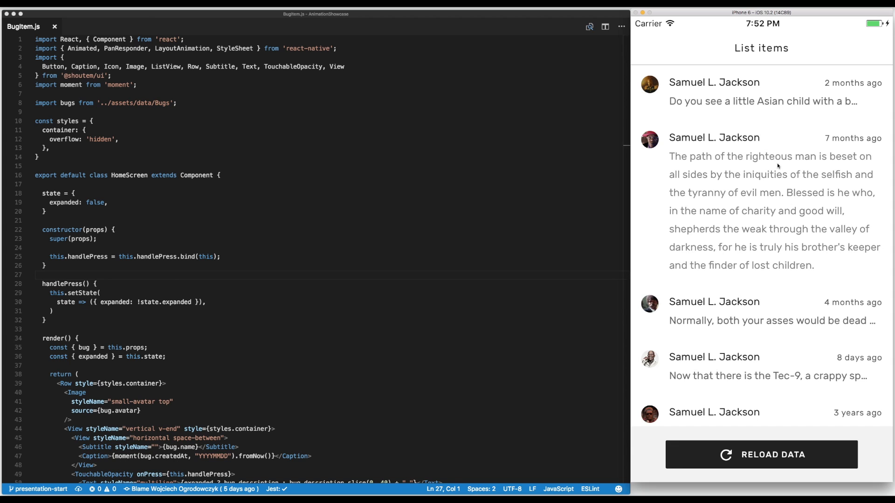
pyautogui.moveTo(770, 160)
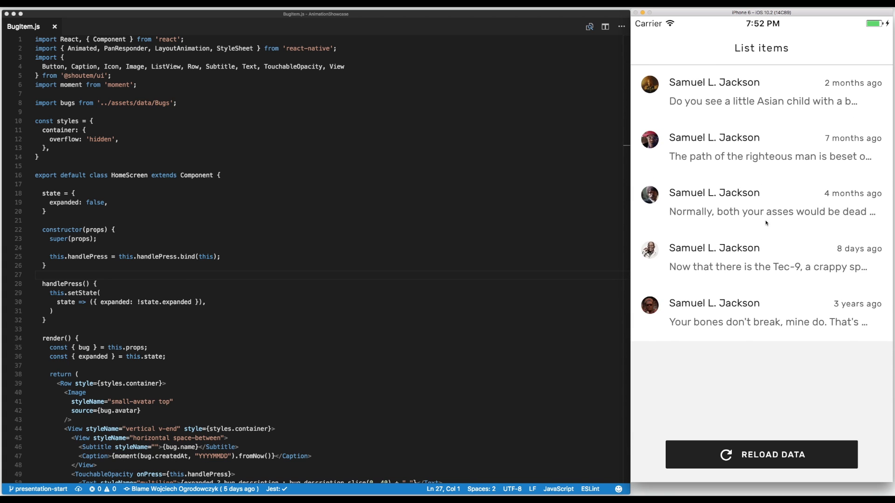
pyautogui.moveTo(733, 142)
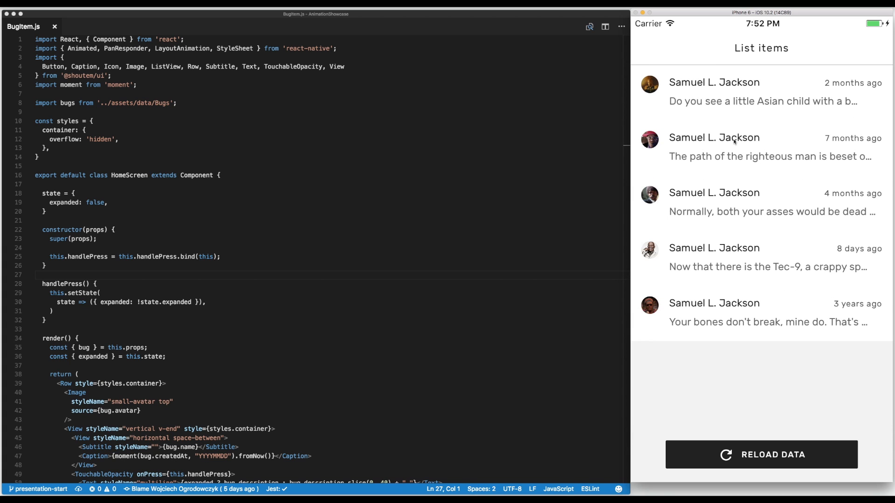
pyautogui.moveTo(685, 143)
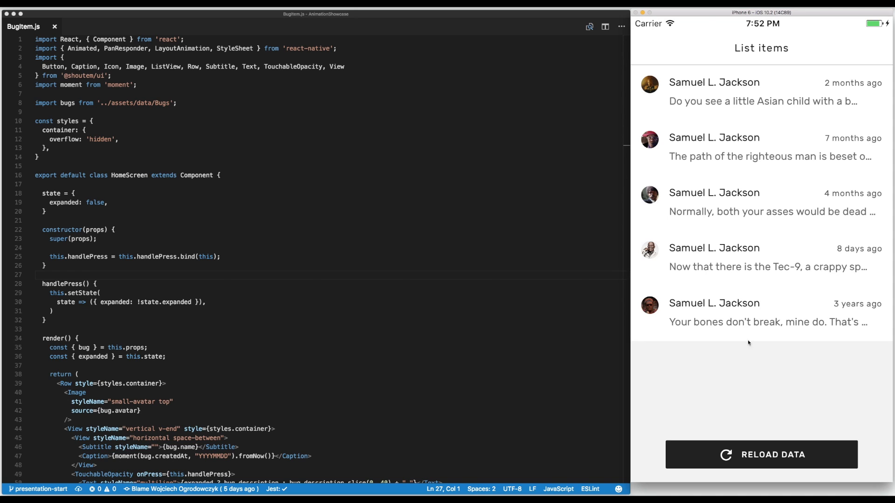
pyautogui.moveTo(761, 452)
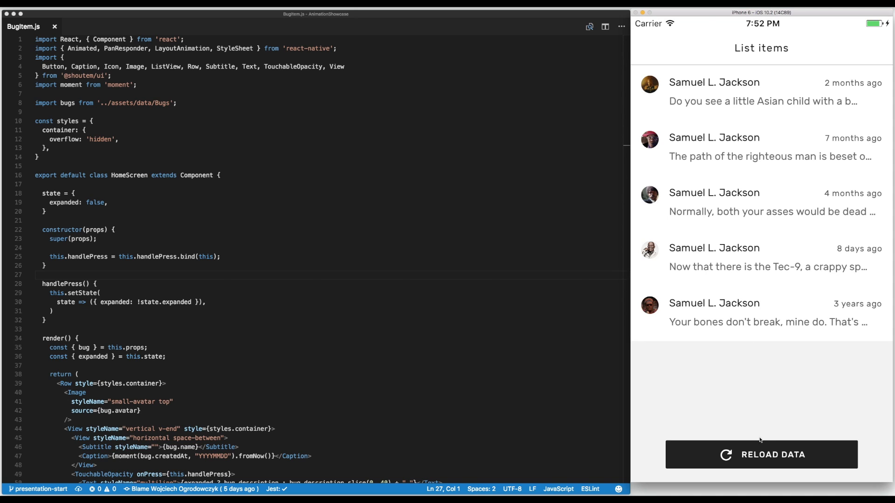
pyautogui.moveTo(745, 373)
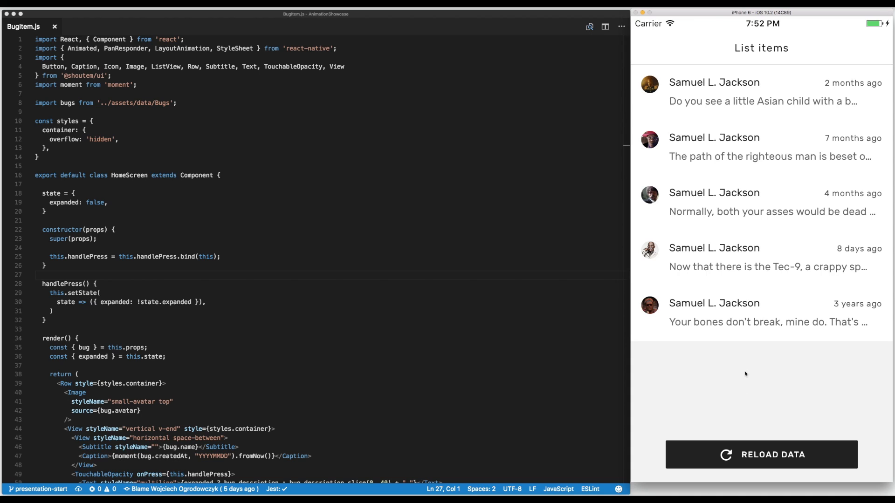
pyautogui.moveTo(713, 105)
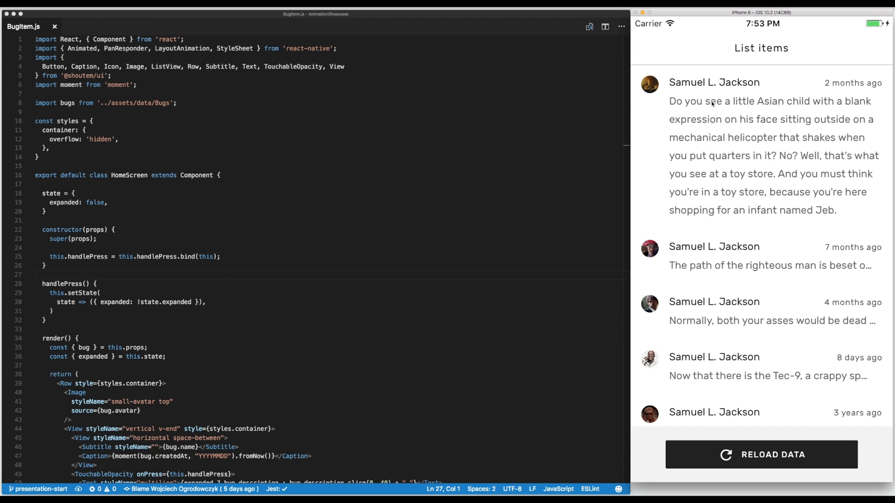
pyautogui.moveTo(411, 191)
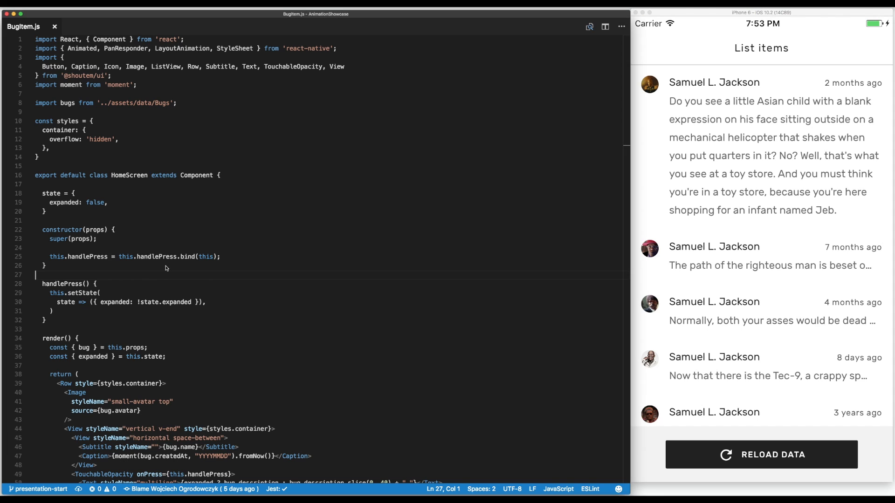
# - Insert componentWillUpdate() { LayoutAnimation.spring(); } above handlePress in BugItem.js and save
pyautogui.press('Enter')
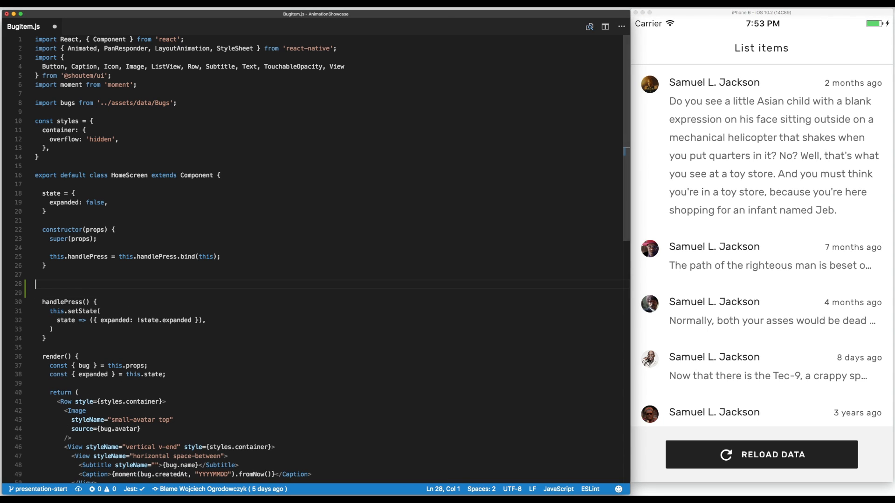
pyautogui.write('componentWill')
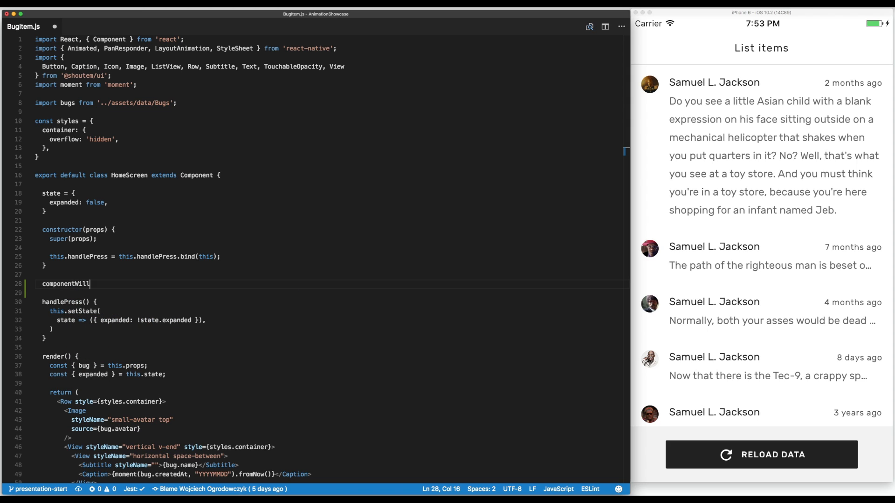
pyautogui.write('Update()')
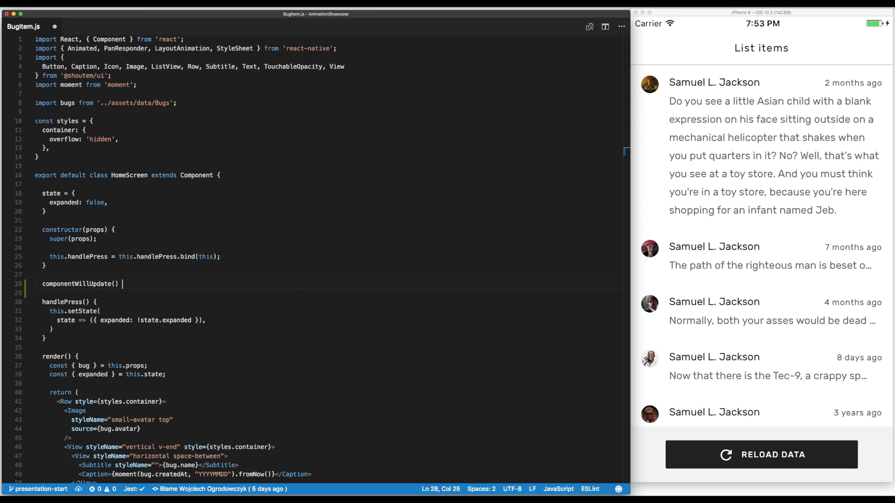
pyautogui.write('{')
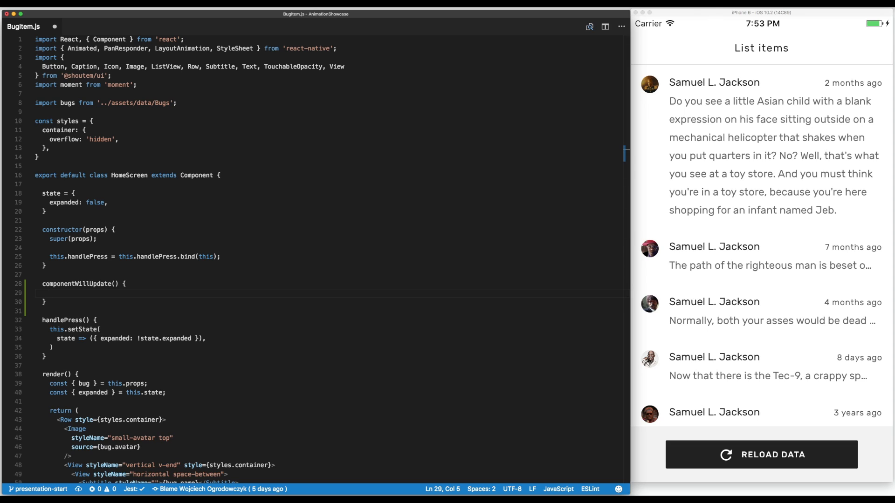
pyautogui.write('LayoutAnimation')
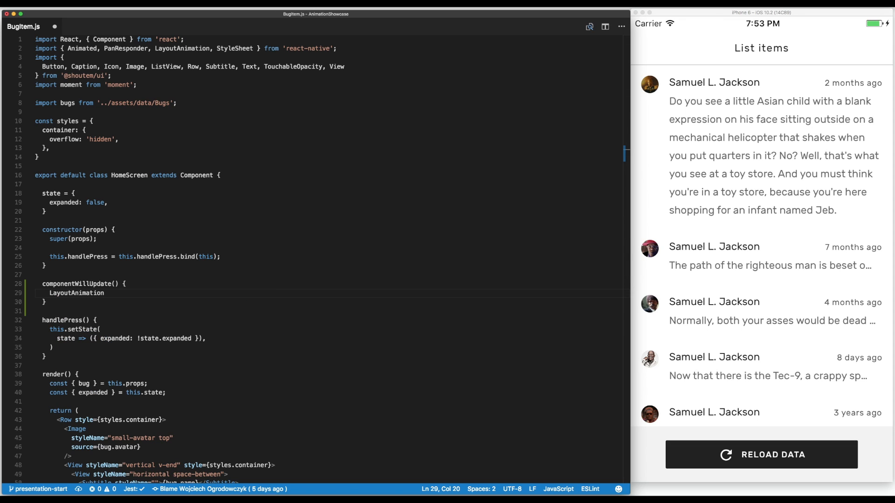
pyautogui.write('.spring()')
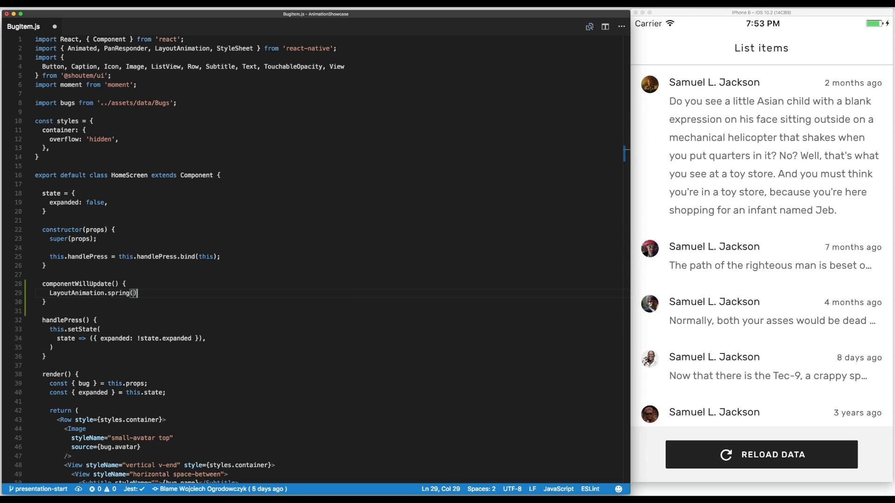
pyautogui.write(';')
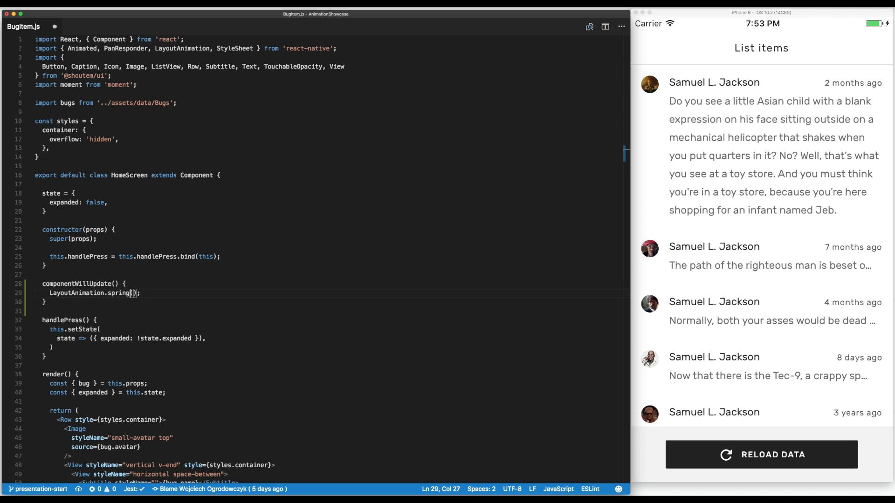
pyautogui.doubleClick(119, 293)
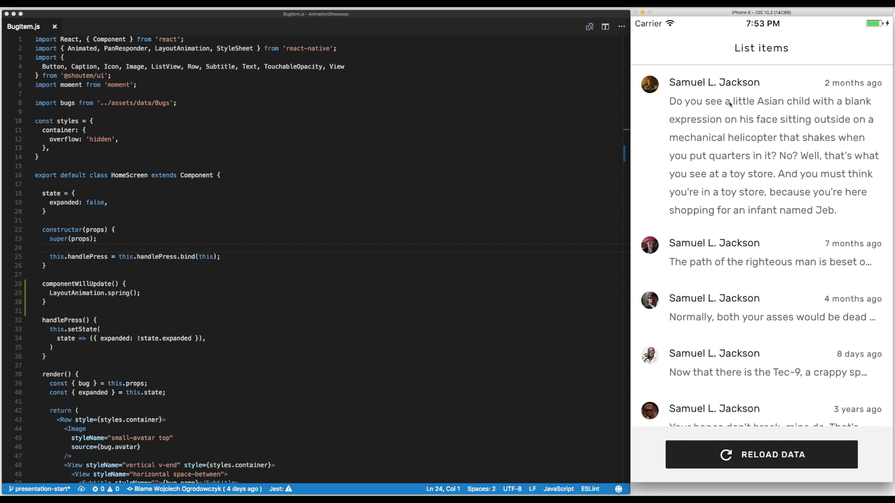
# - Toggle list items in the simulator so the first and second quotes expand with spring animation
pyautogui.click(771, 262)
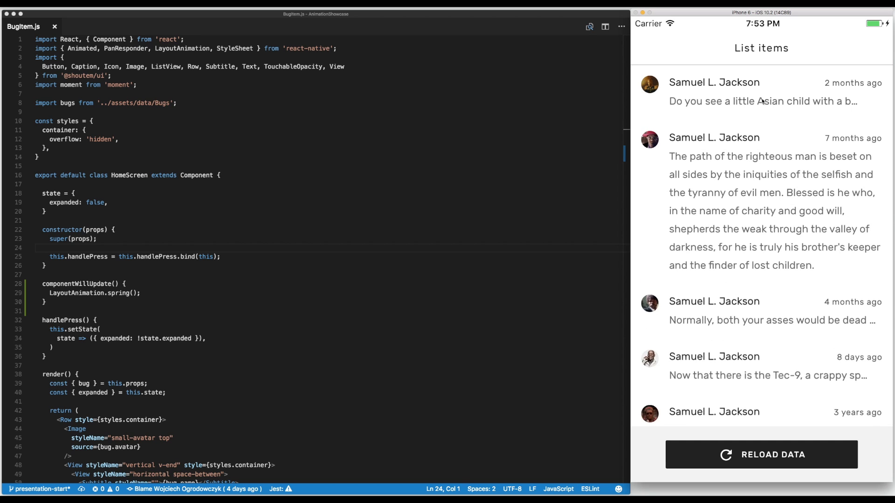
pyautogui.click(762, 101)
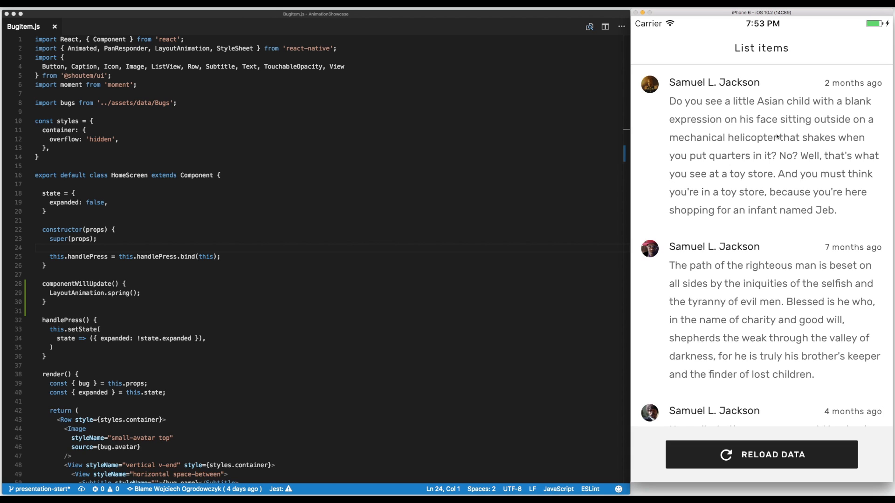
pyautogui.moveTo(157, 293)
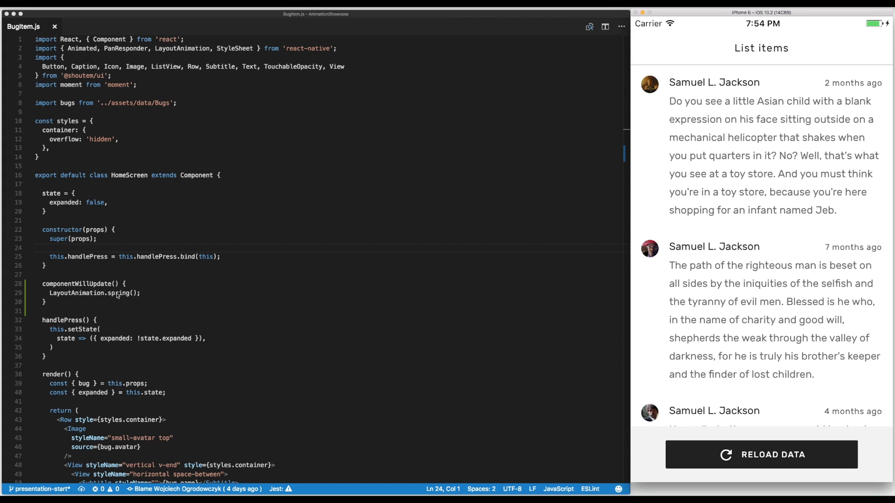
pyautogui.click(147, 284)
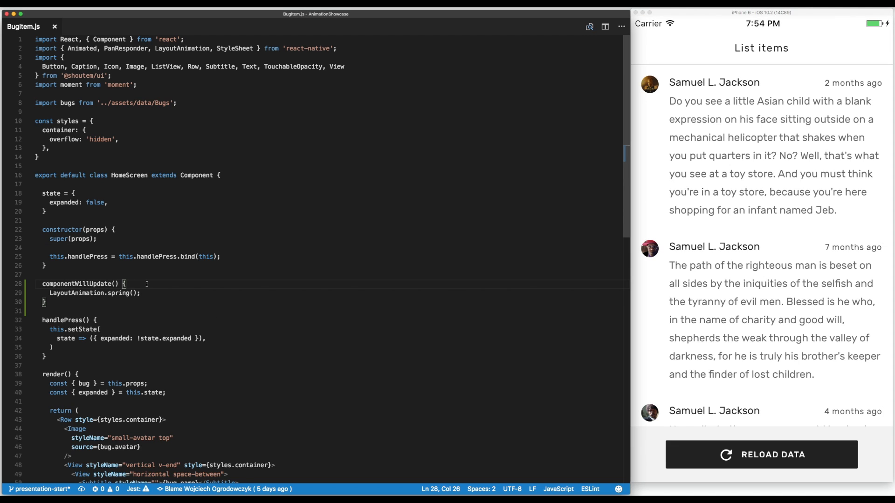
# - Start a const config object in componentWillUpdate with duration: 750
pyautogui.write('const')
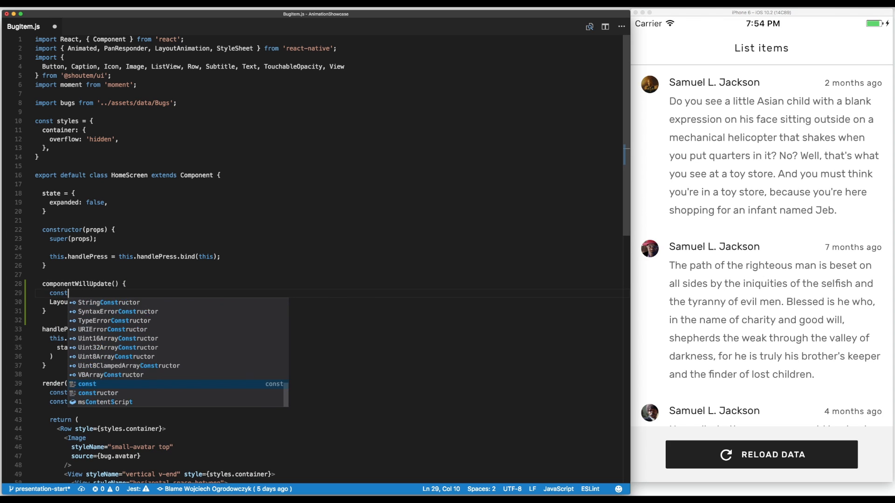
pyautogui.write('config = {')
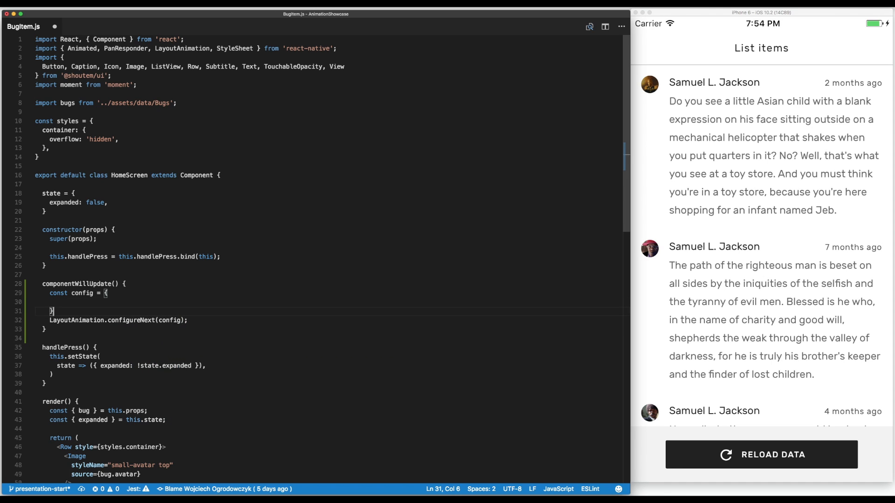
pyautogui.write('dura')
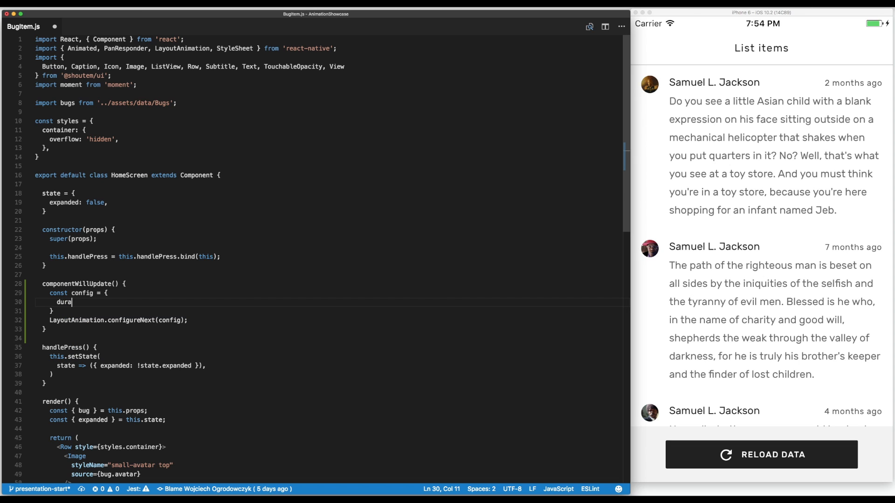
pyautogui.write('tion:')
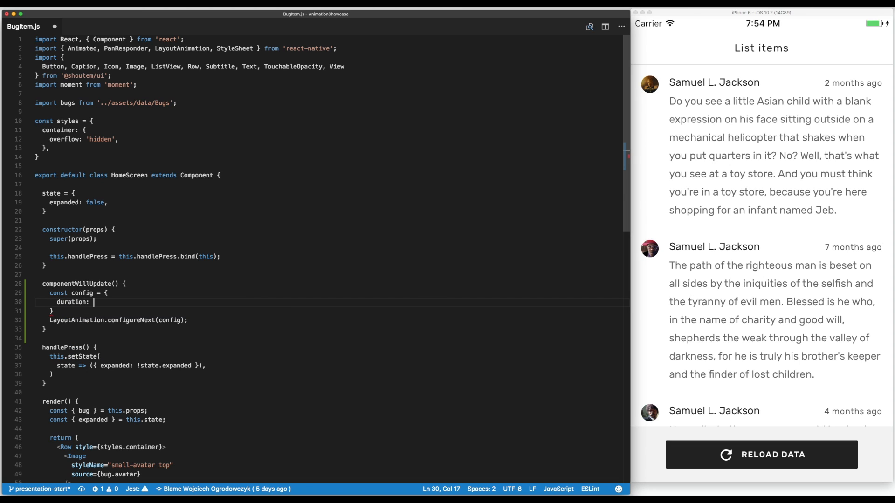
pyautogui.write('750,')
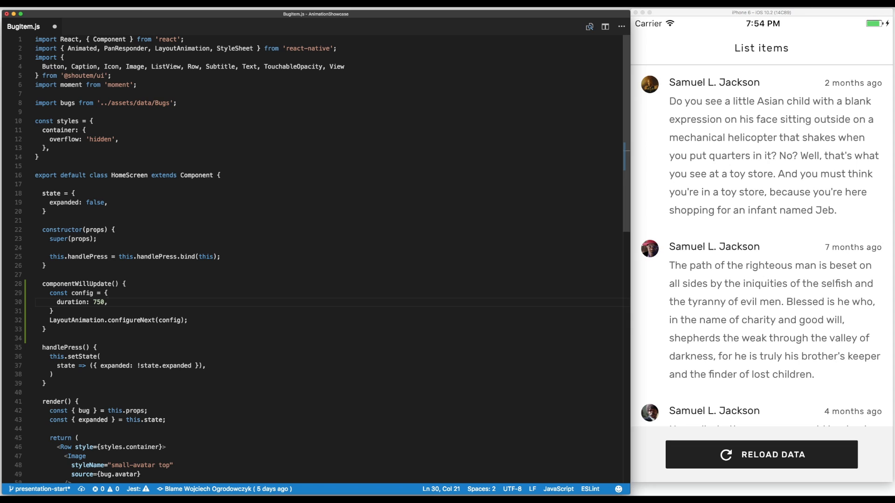
# - Add an update block with type: 'spring' to the config object
pyautogui.press('Enter')
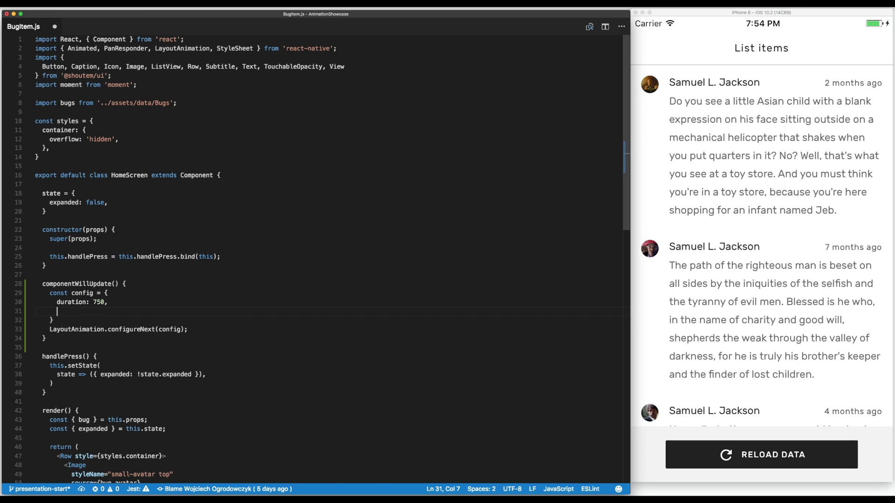
pyautogui.write('update:')
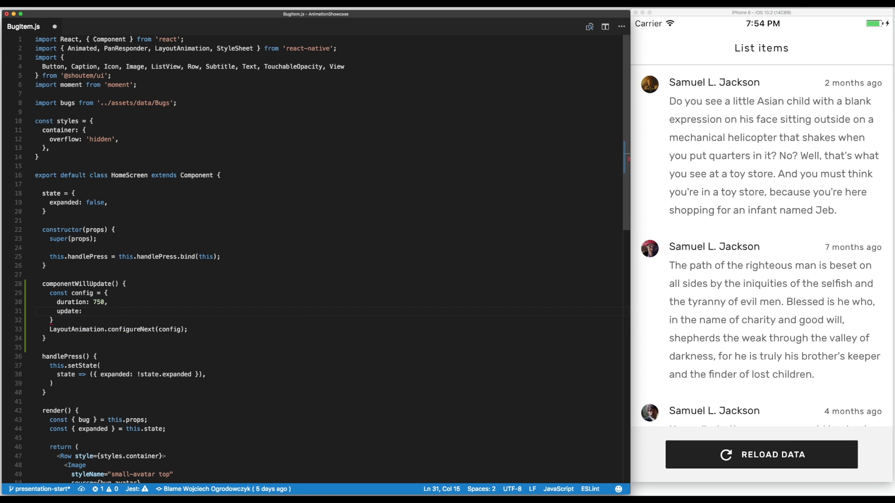
pyautogui.write('{')
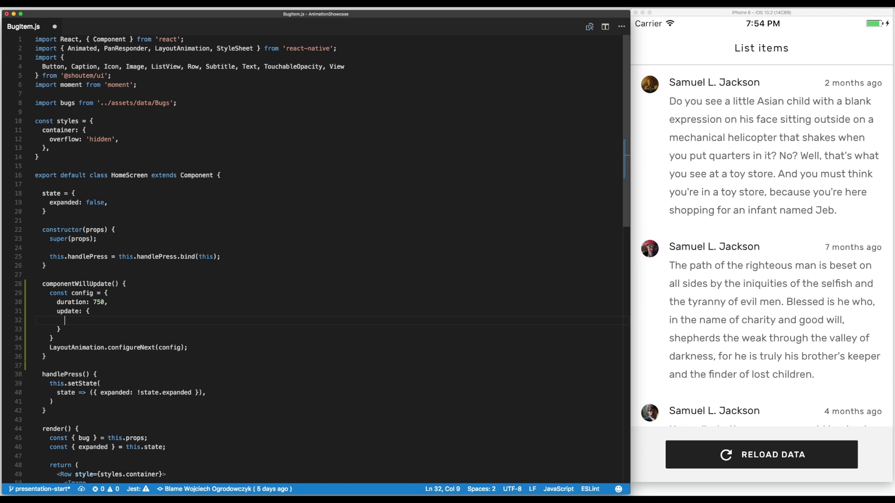
pyautogui.write("type: '")
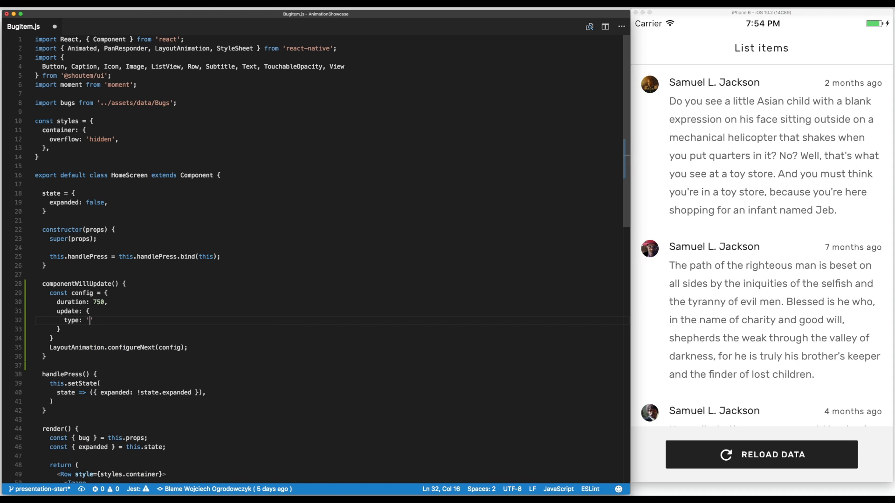
pyautogui.write('spring')
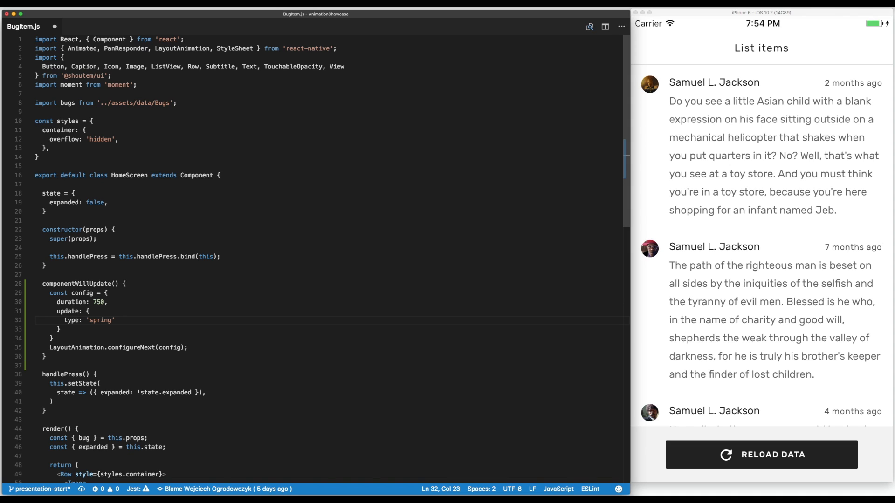
# - Change the update type to 'linear' and collapse the first list item to preview it
pyautogui.doubleClick(101, 320)
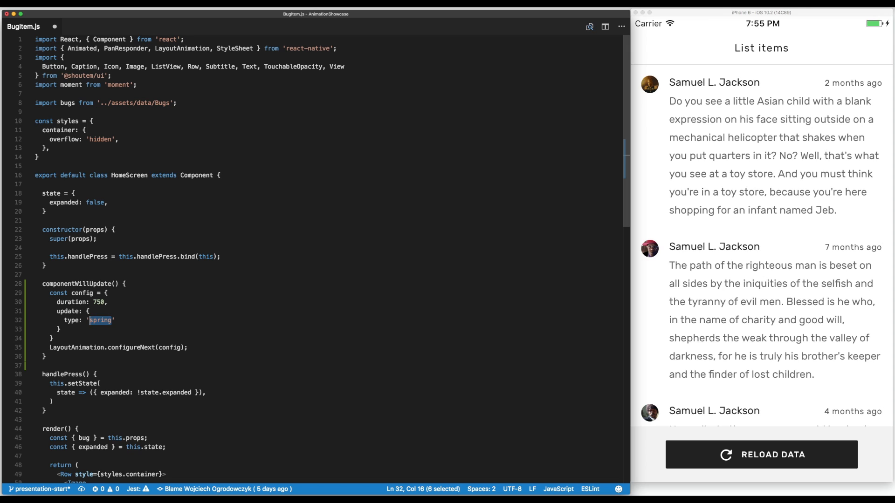
pyautogui.write('linear')
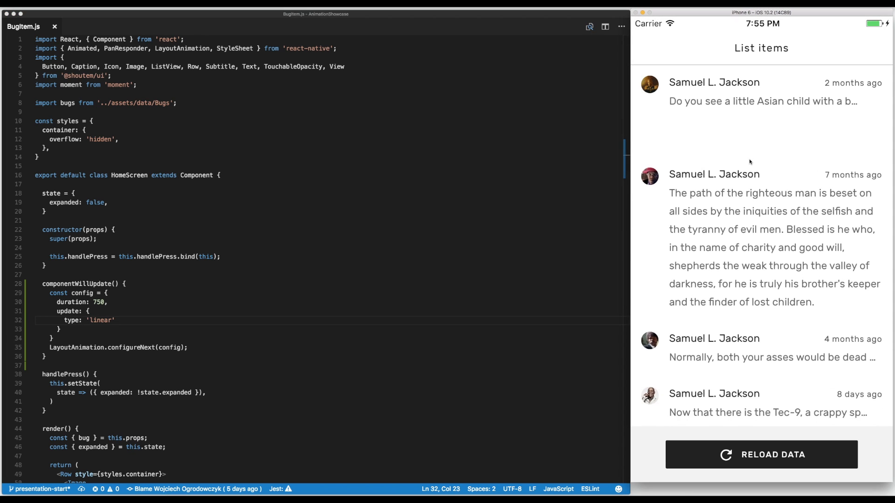
pyautogui.click(761, 100)
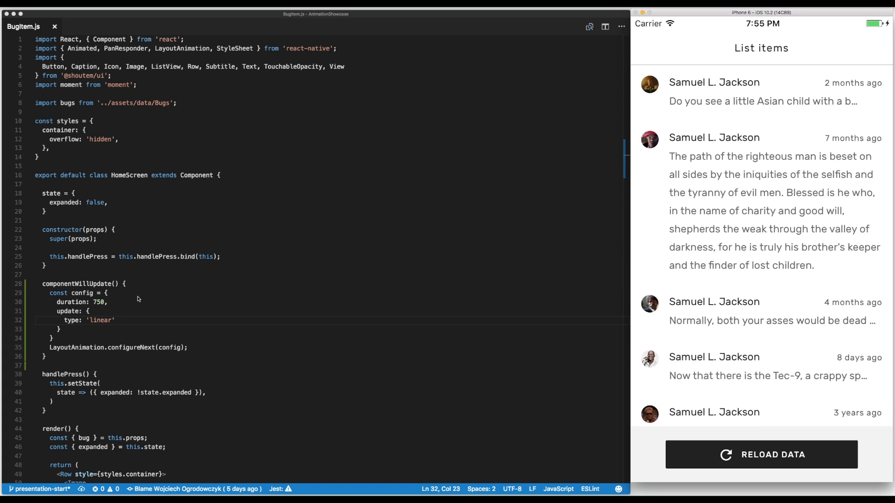
pyautogui.doubleClick(70, 302)
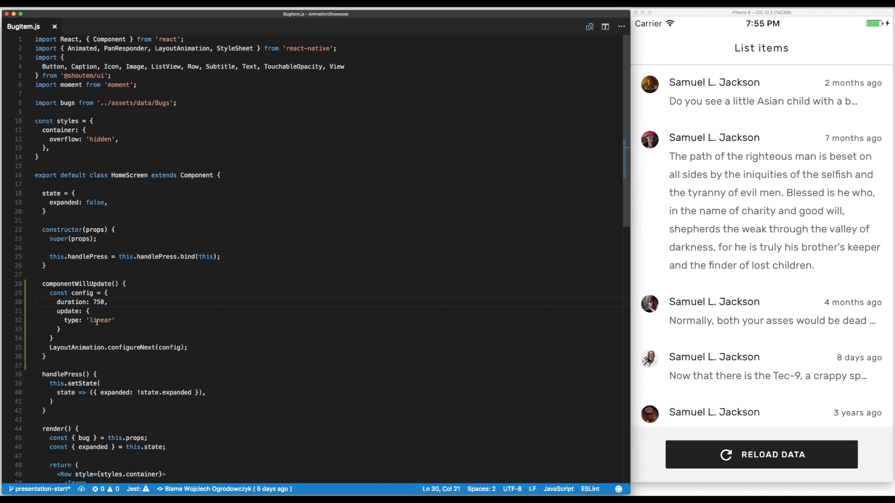
pyautogui.click(107, 302)
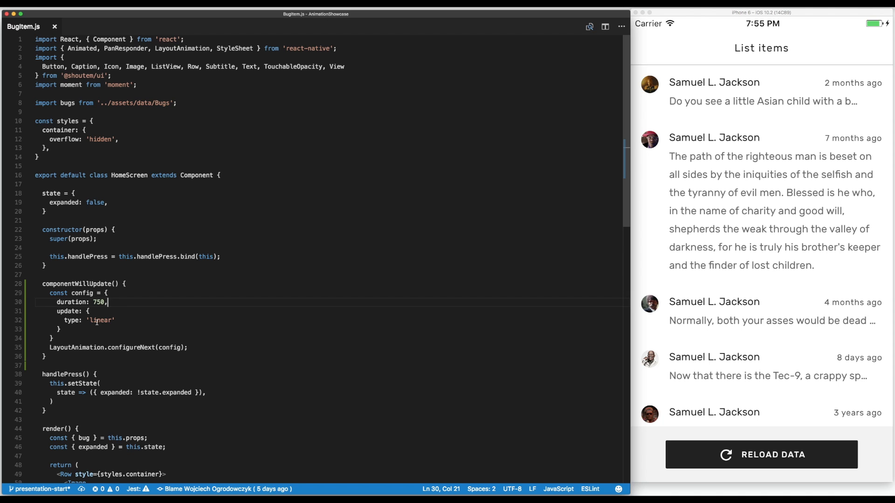
# - Restore update type 'spring' and add springDamping: 0.8 to the update block
pyautogui.doubleClick(99, 320)
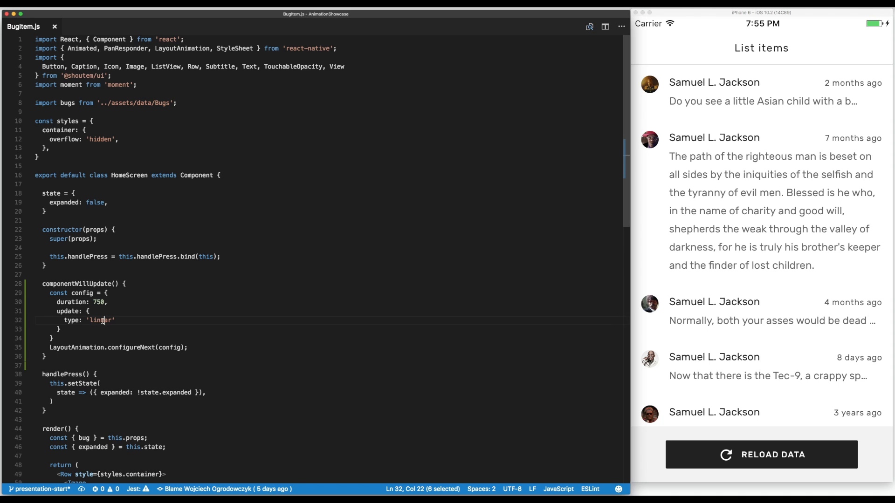
pyautogui.write('spring')
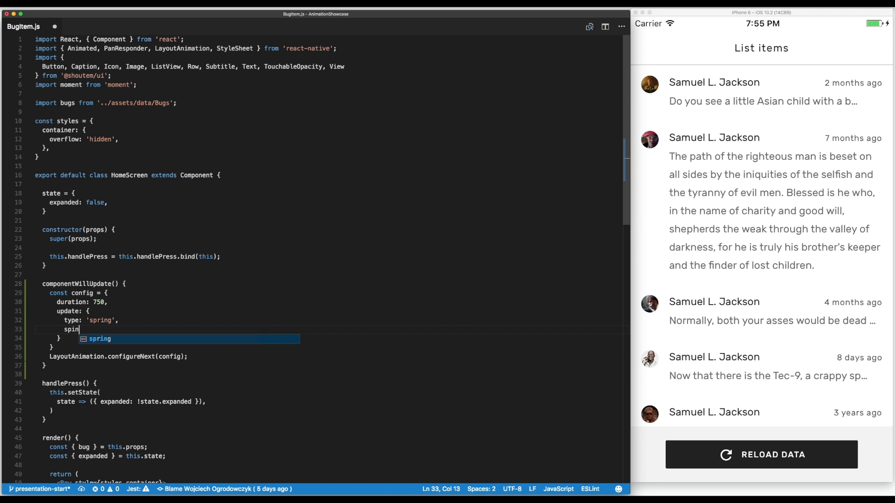
pyautogui.write('g')
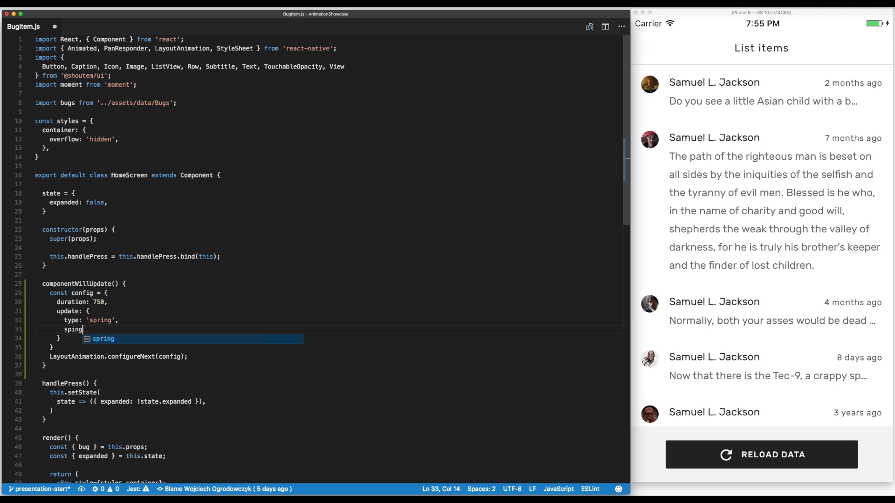
pyautogui.write('Damping:')
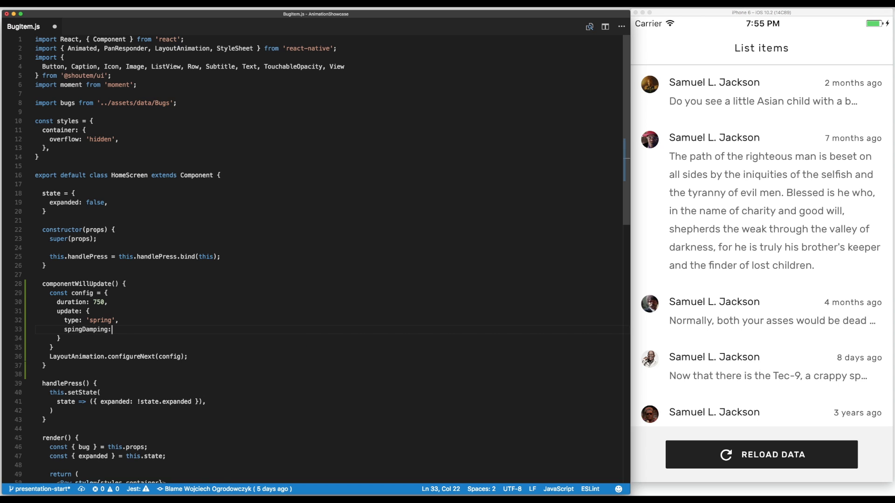
pyautogui.write('r')
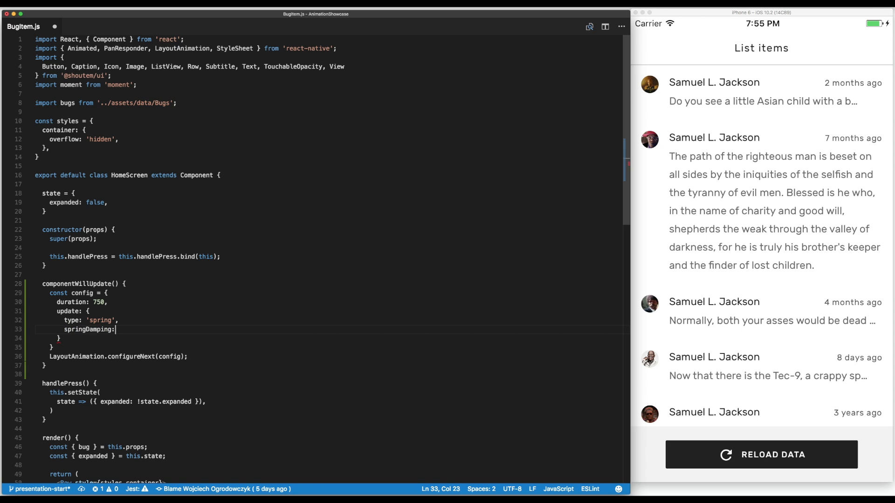
pyautogui.write('0')
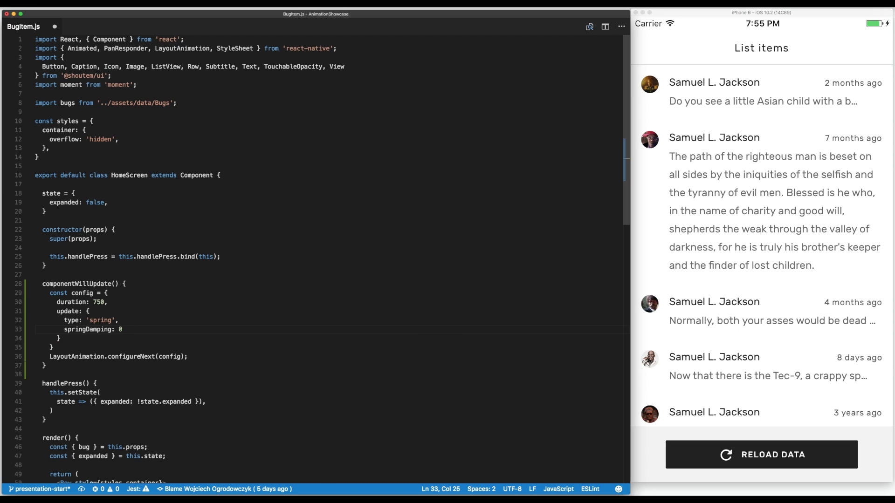
pyautogui.write('.2,')
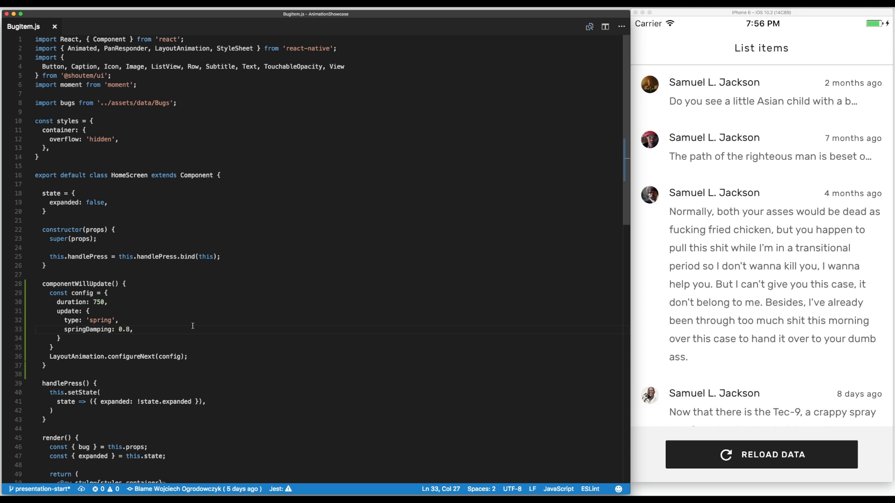
# - Change springDamping from 0.8 to 0.6 and save BugItem.js
pyautogui.write('0.6')
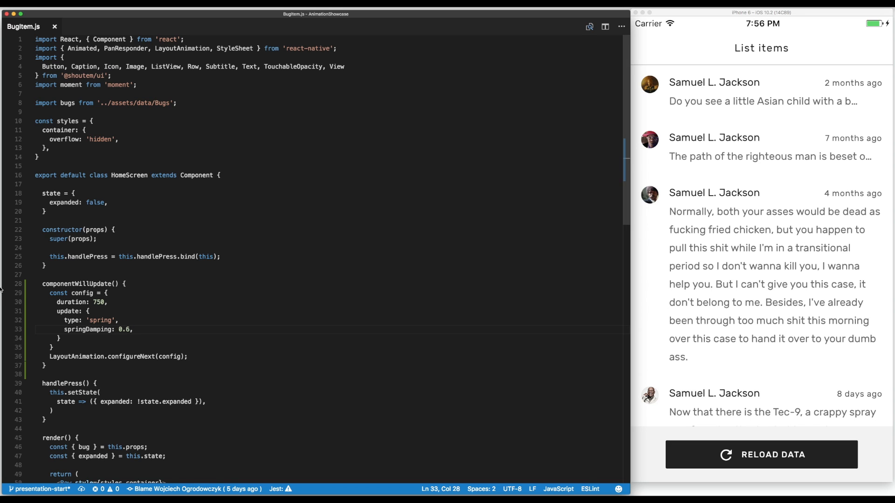
pyautogui.doubleClick(75, 357)
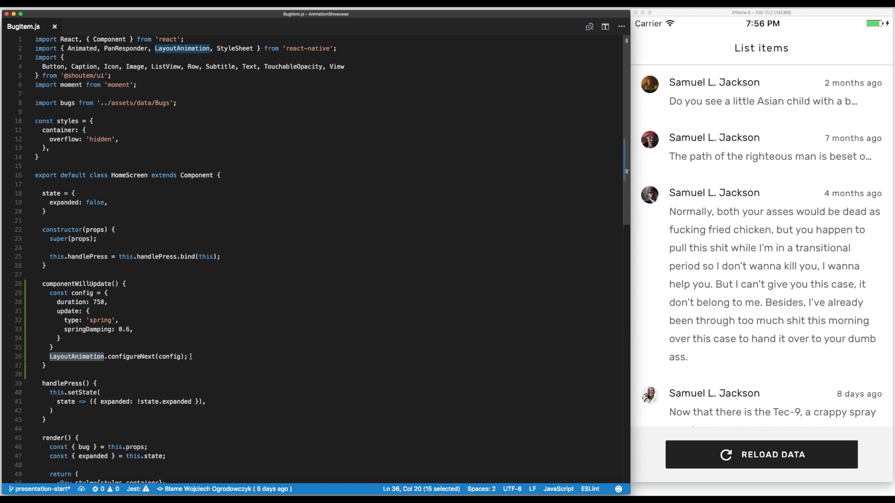
pyautogui.scroll(-3)
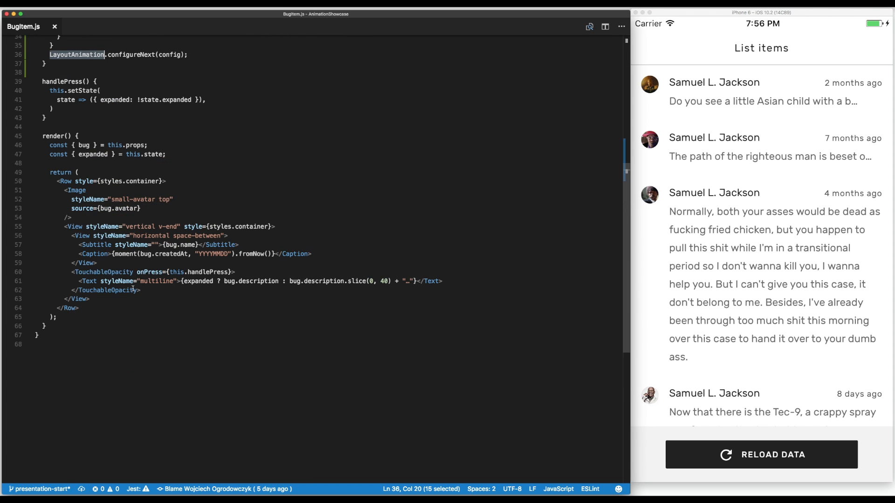
pyautogui.moveTo(56, 181); pyautogui.dragTo(78, 308)
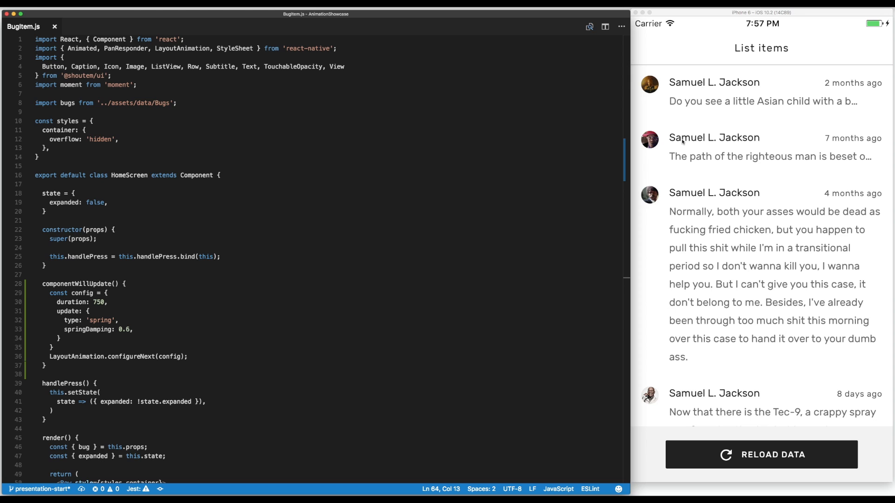
pyautogui.moveTo(755, 131)
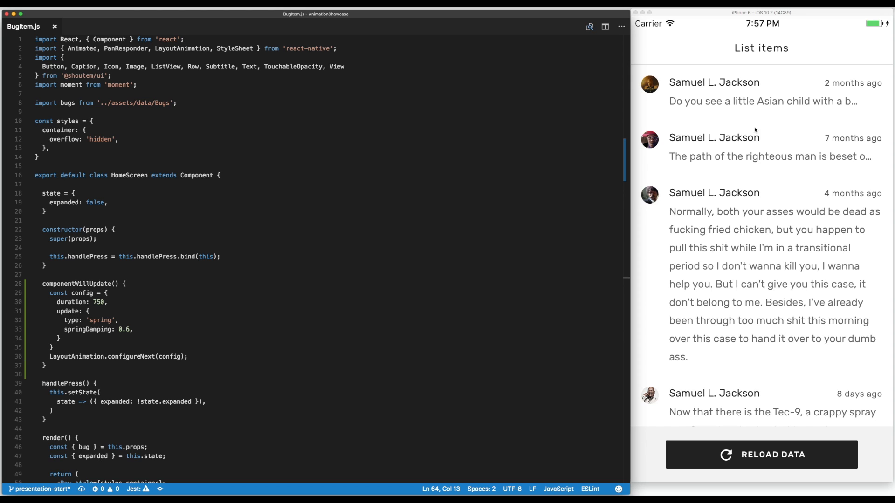